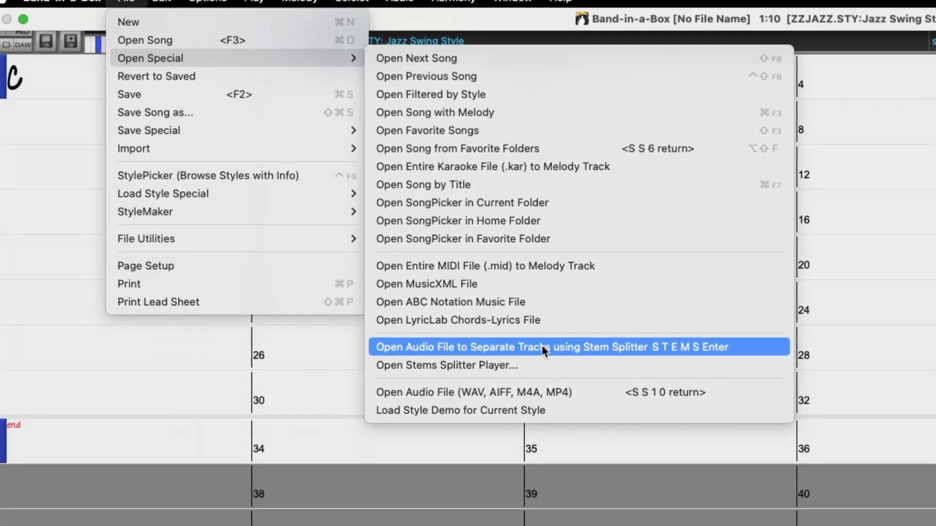
Preview stem splitting, try the Belch 80s Hard Rock style, and confirm 85 bpm tempo
left_click(544, 347)
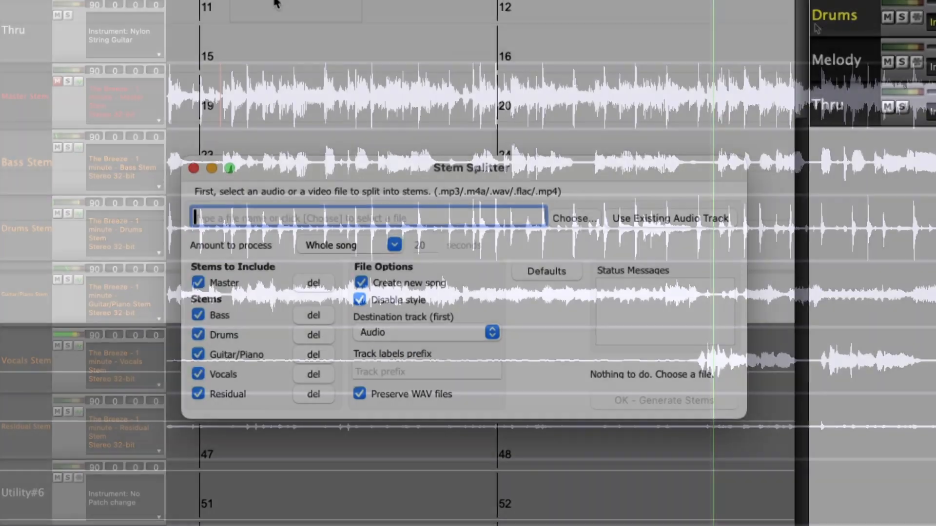
left_click(194, 168)
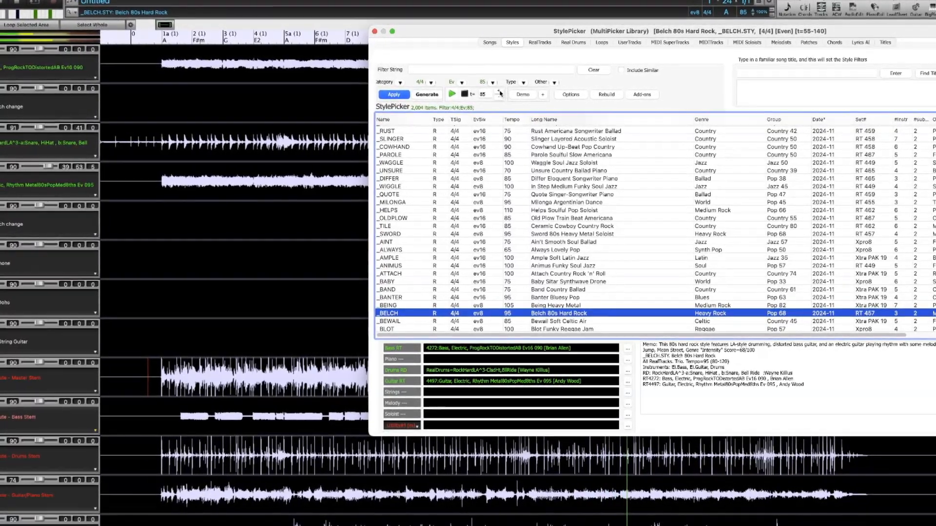
left_click(430, 95)
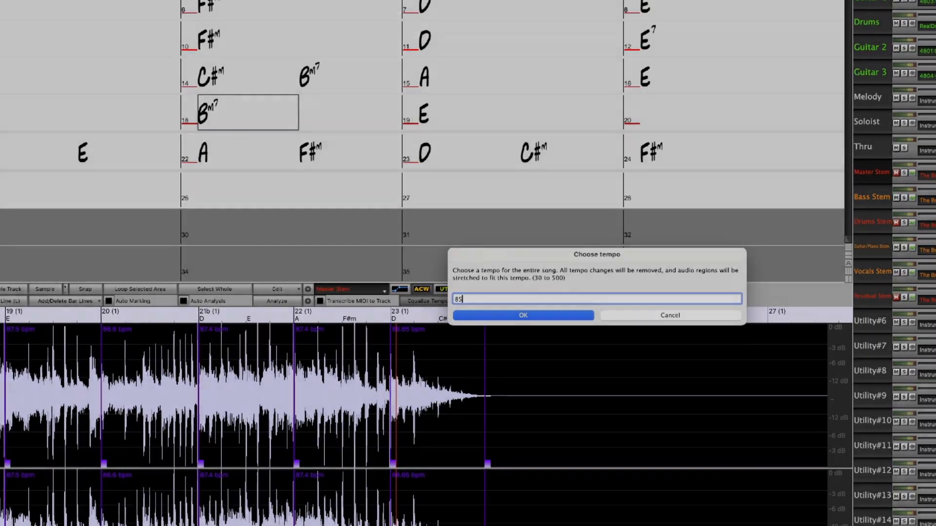
left_click(522, 315)
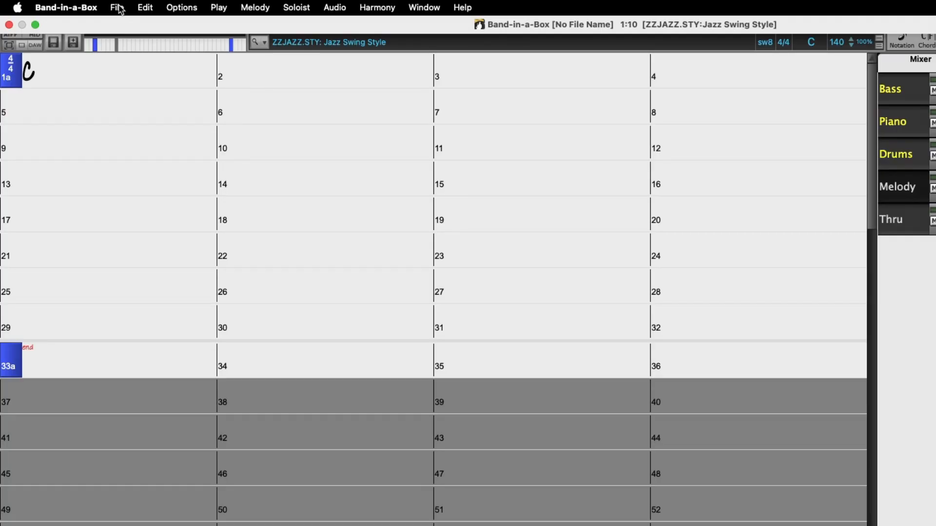
Launch Stem Splitter via File > Open Special > Open Audio File to Separate Tracks
left_click(117, 7)
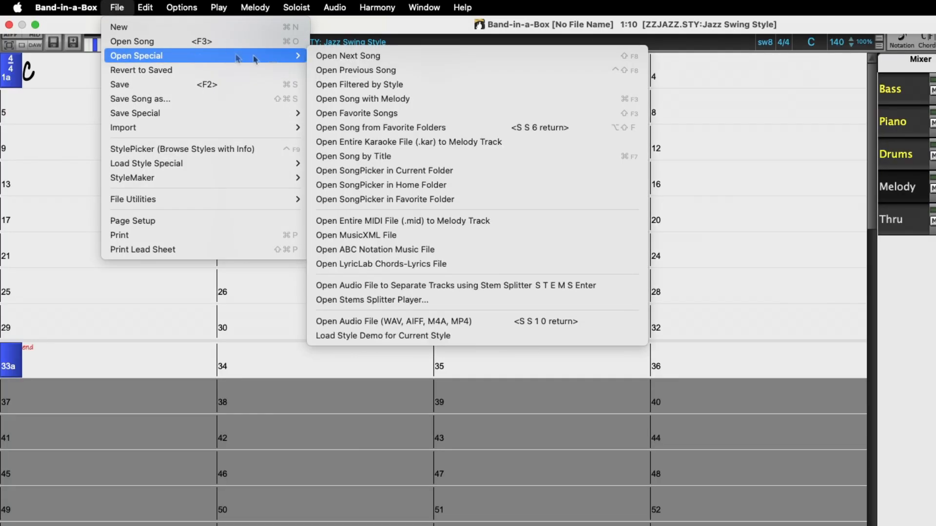
mouse_move(447, 285)
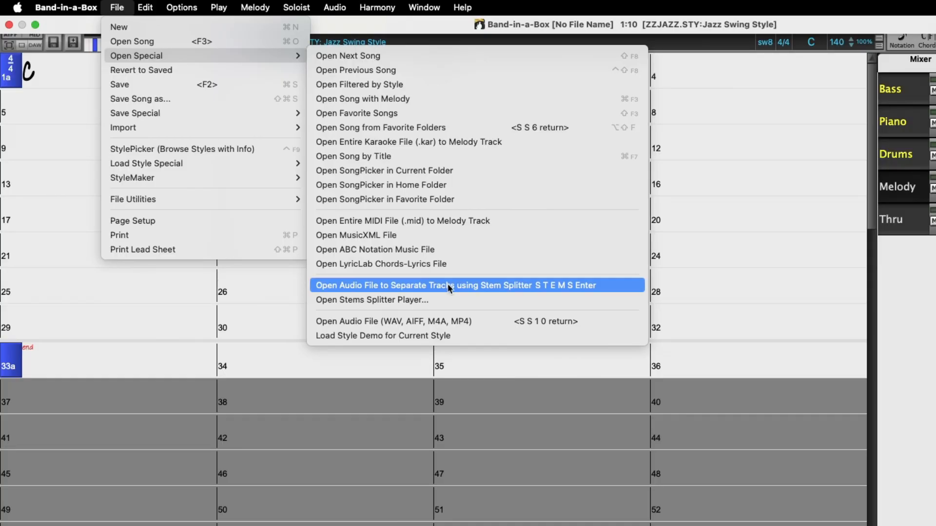
mouse_move(562, 292)
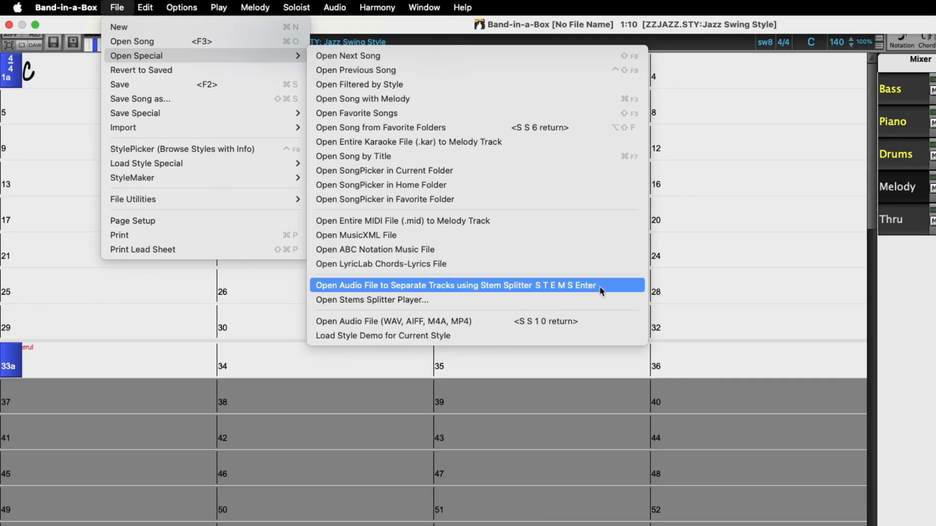
left_click(457, 285)
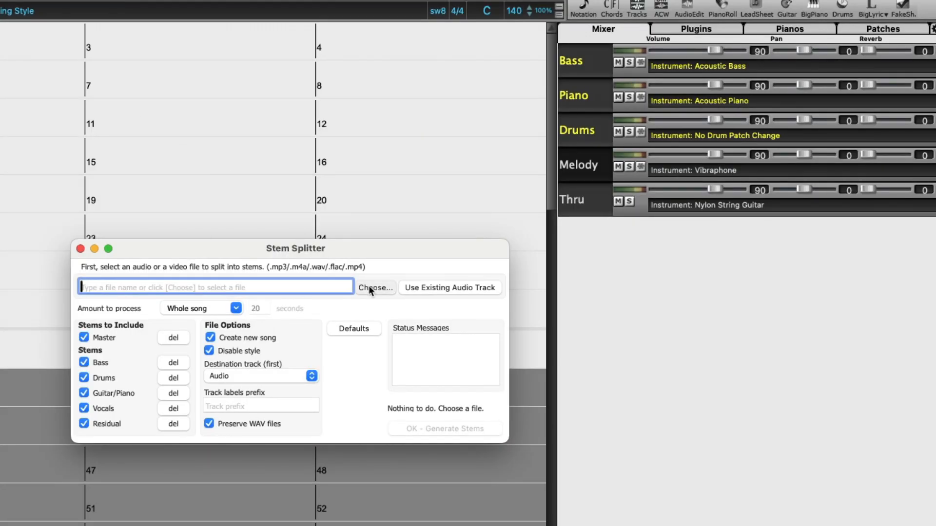
Browse to Tutorial - BB2025 and select 'The Breeze - 1 minute.m4a'
left_click(375, 287)
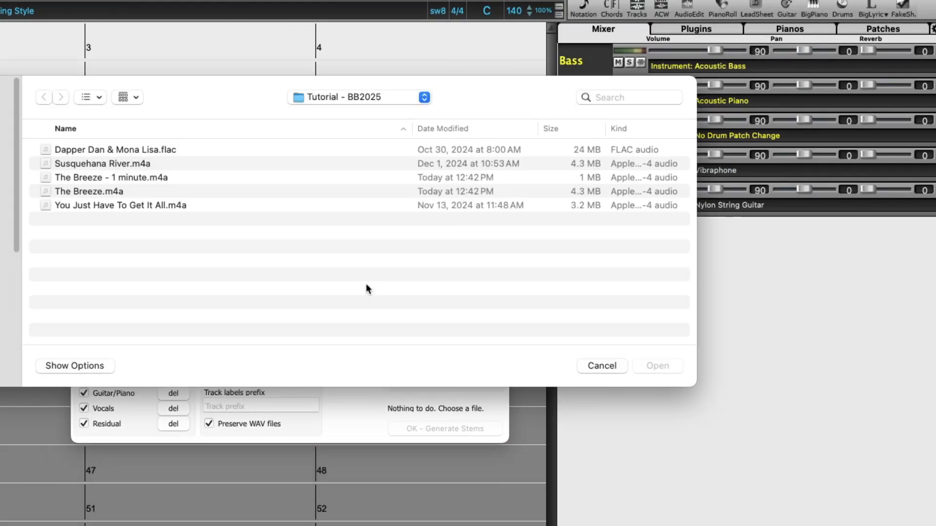
mouse_move(424, 55)
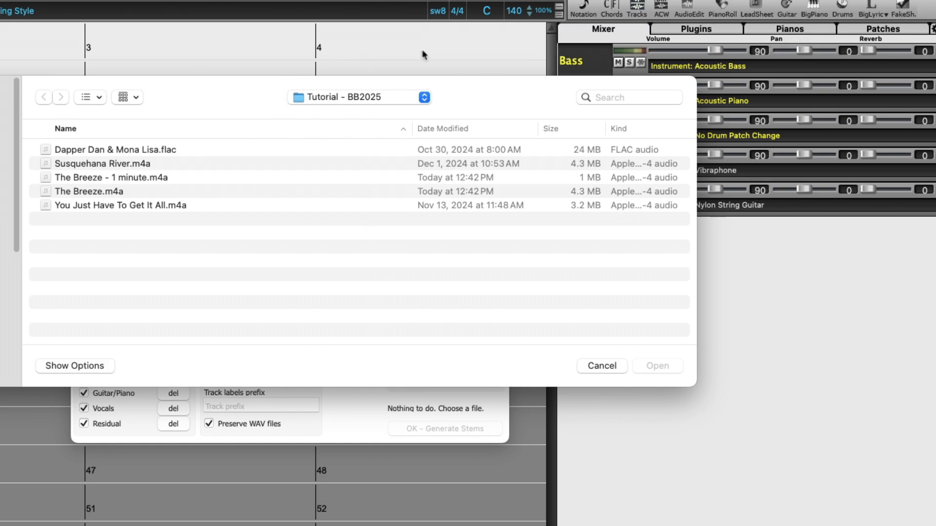
mouse_move(357, 137)
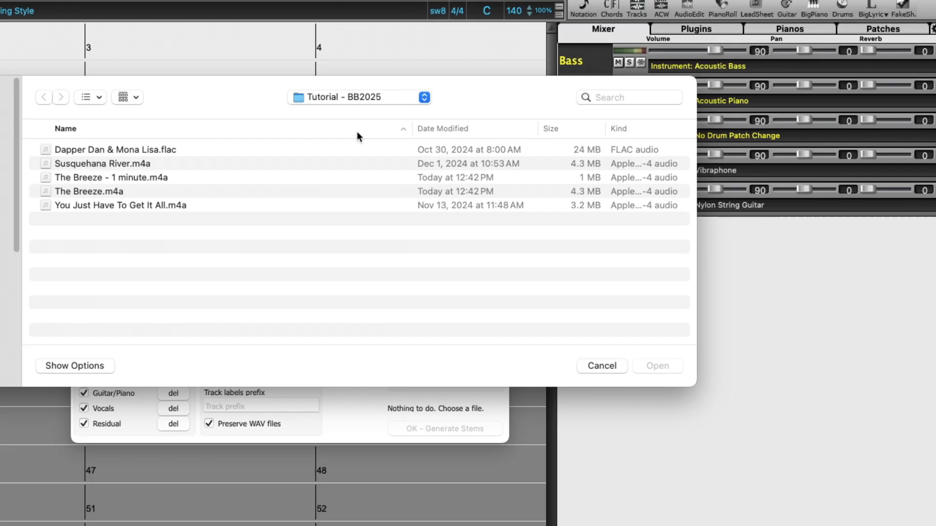
mouse_move(259, 169)
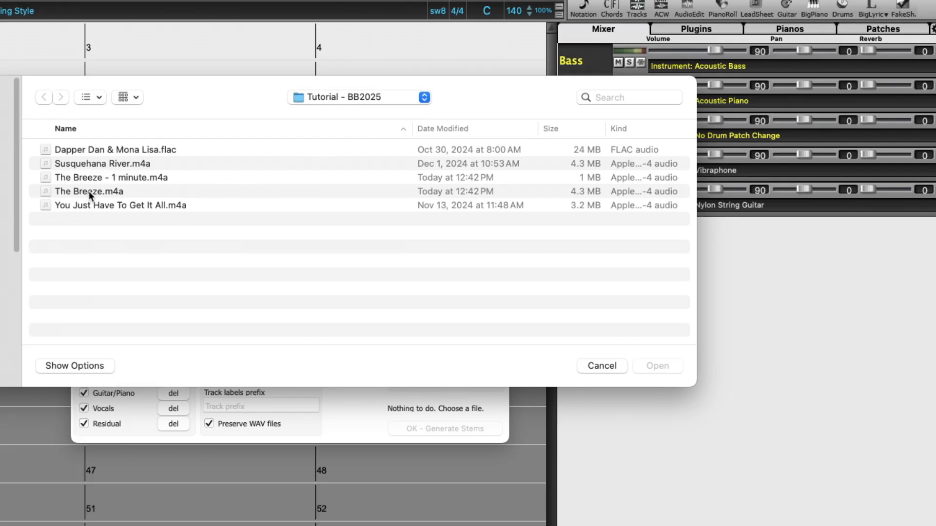
mouse_move(89, 196)
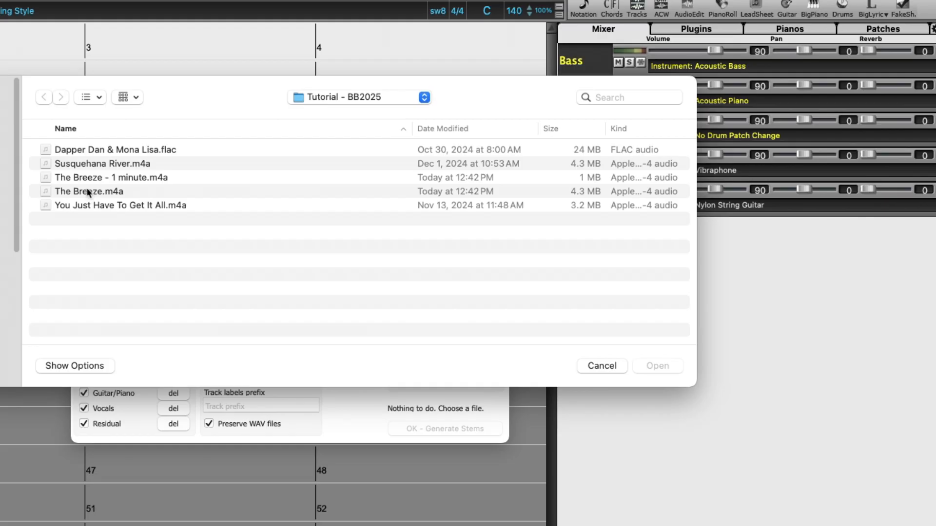
left_click(111, 178)
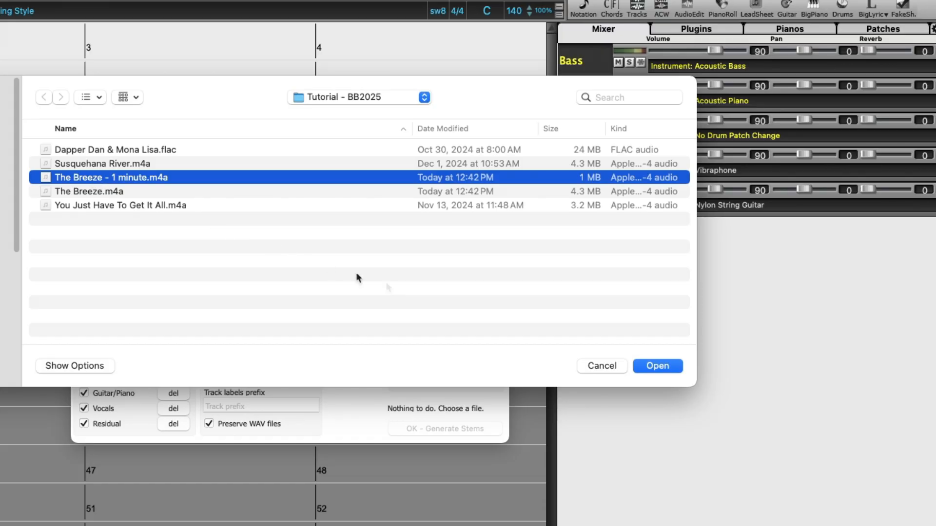
Load 'The Breeze - 1 minute.m4a' into the Stem Splitter with all stems ticked
left_click(657, 366)
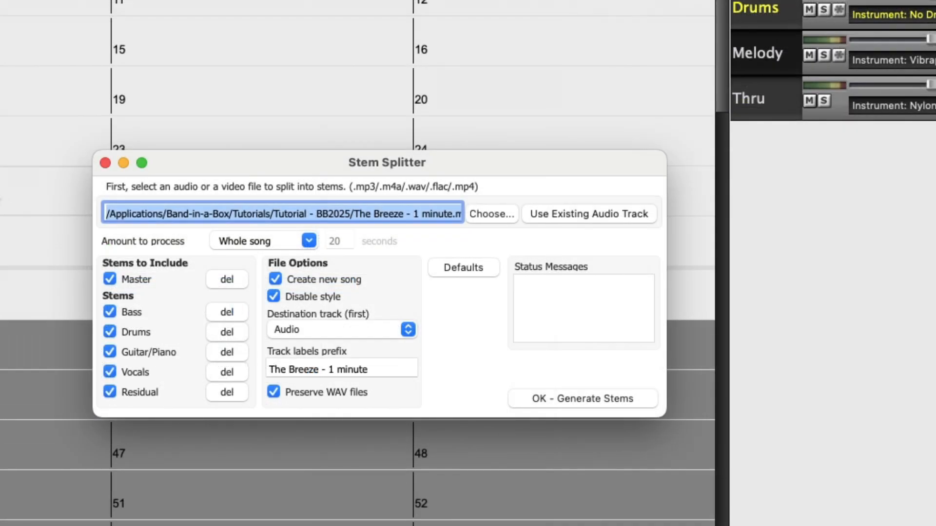
mouse_move(271, 248)
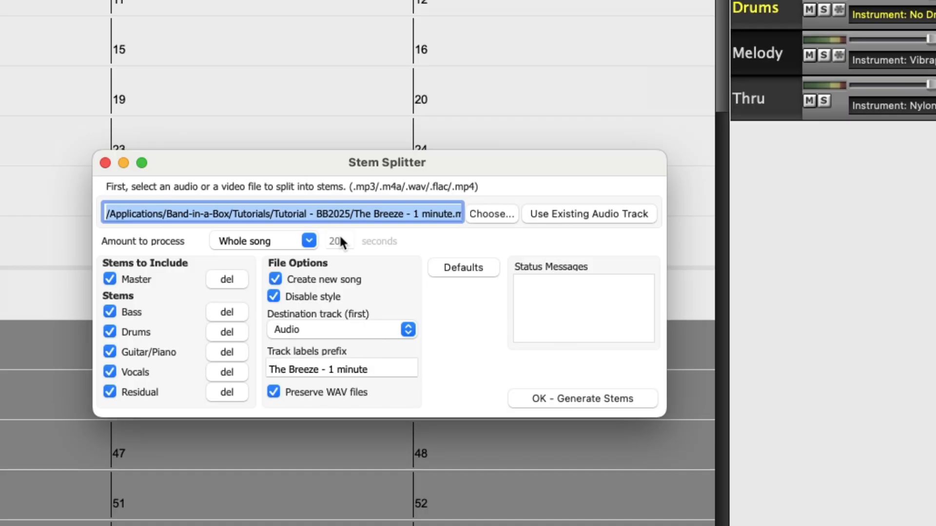
mouse_move(170, 280)
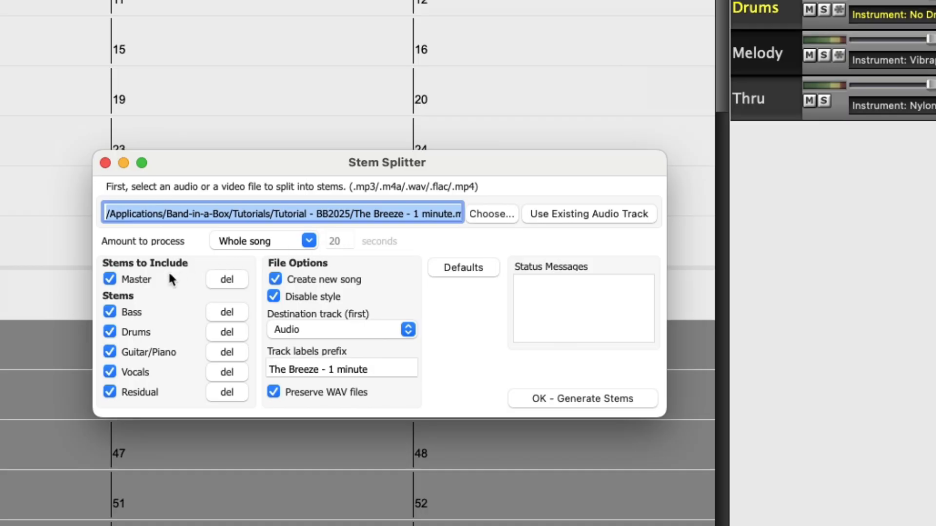
mouse_move(186, 386)
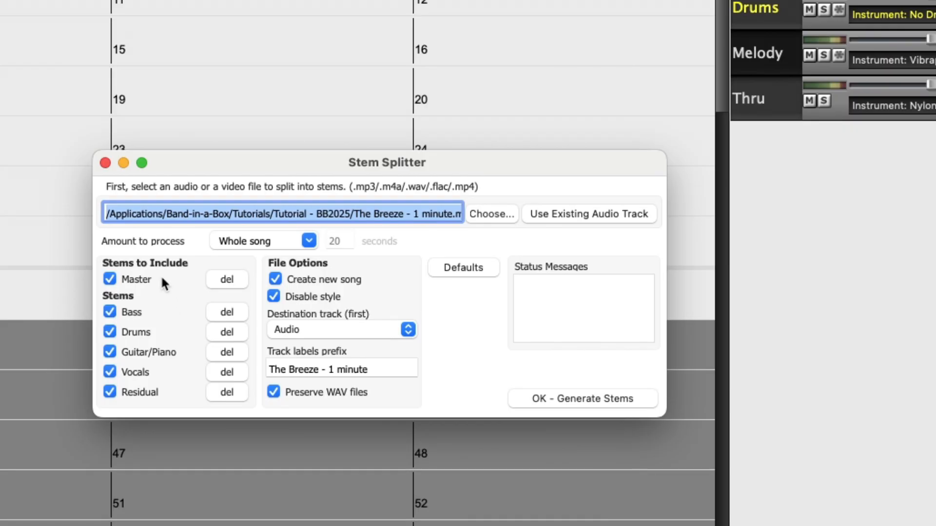
mouse_move(322, 279)
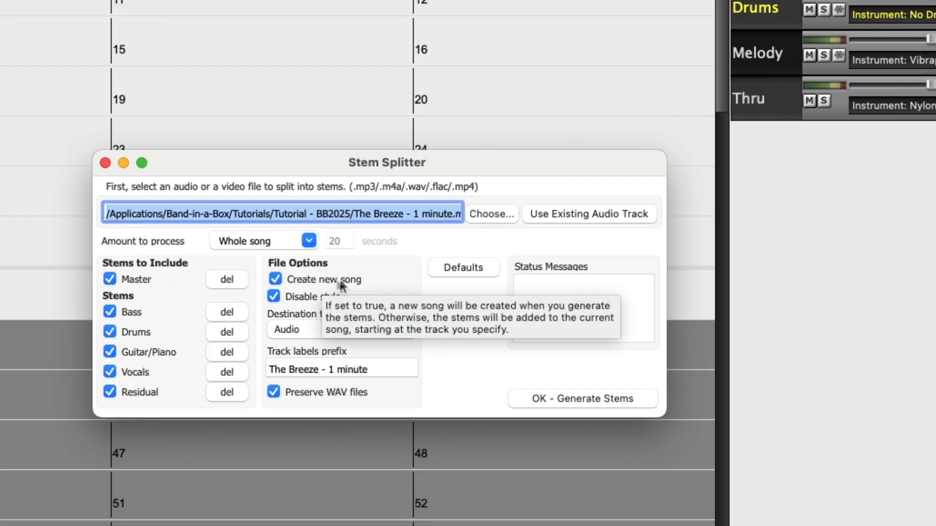
mouse_move(351, 288)
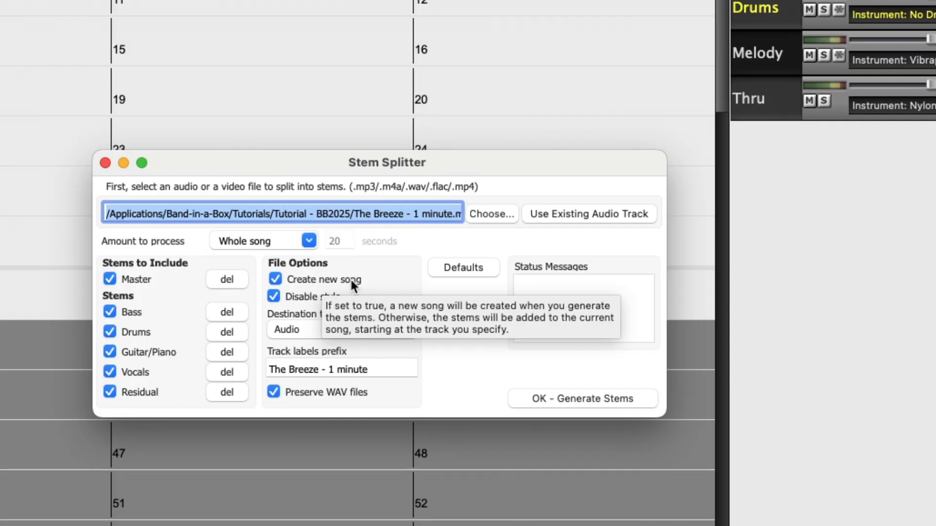
mouse_move(340, 299)
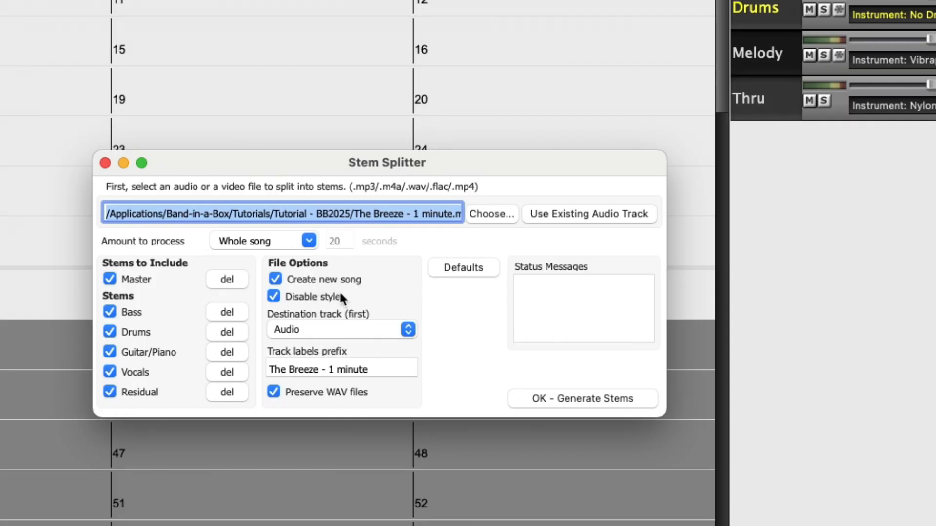
mouse_move(339, 297)
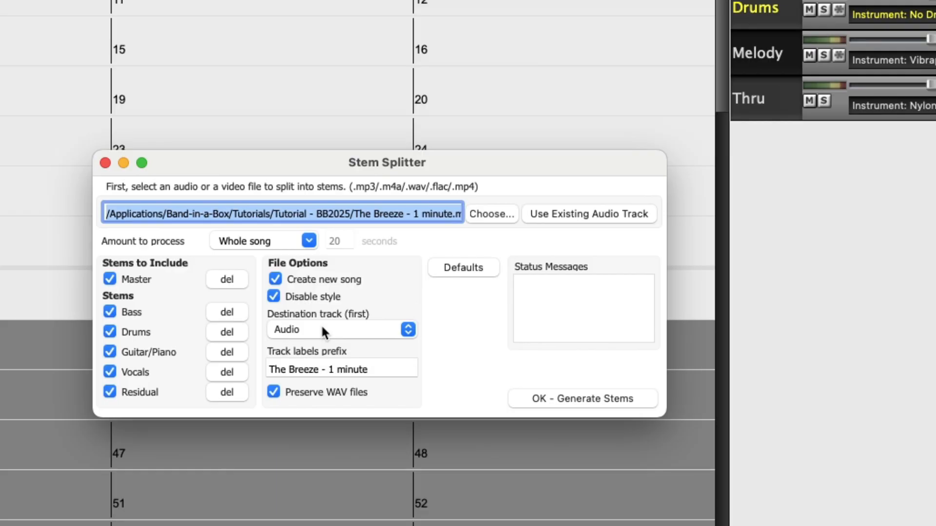
mouse_move(361, 366)
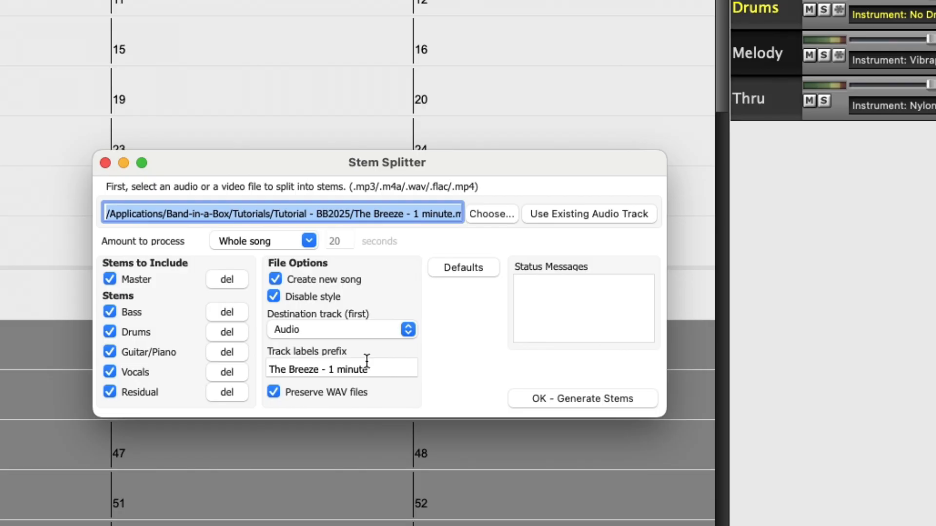
mouse_move(322, 400)
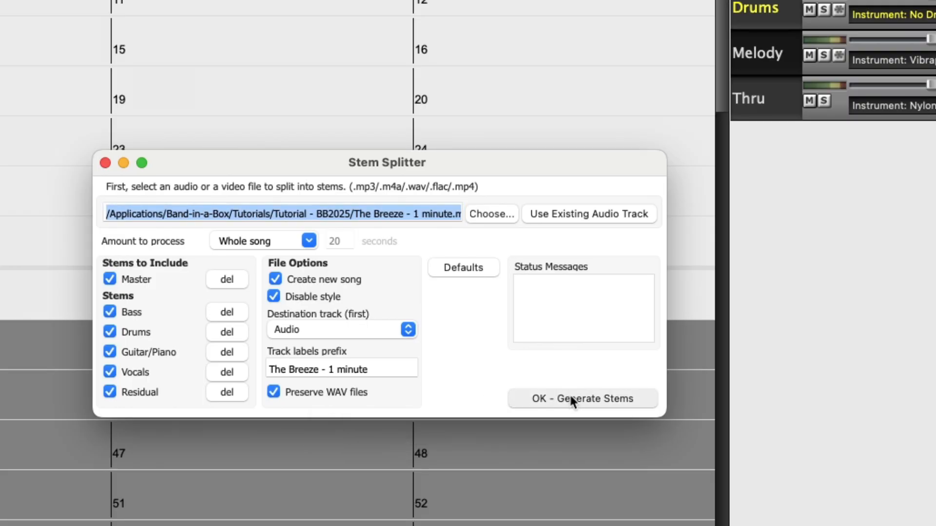
Generate the Master, Bass, Drums, Guitar/Piano, Vocals and Residual stems, then close the splitter
left_click(582, 398)
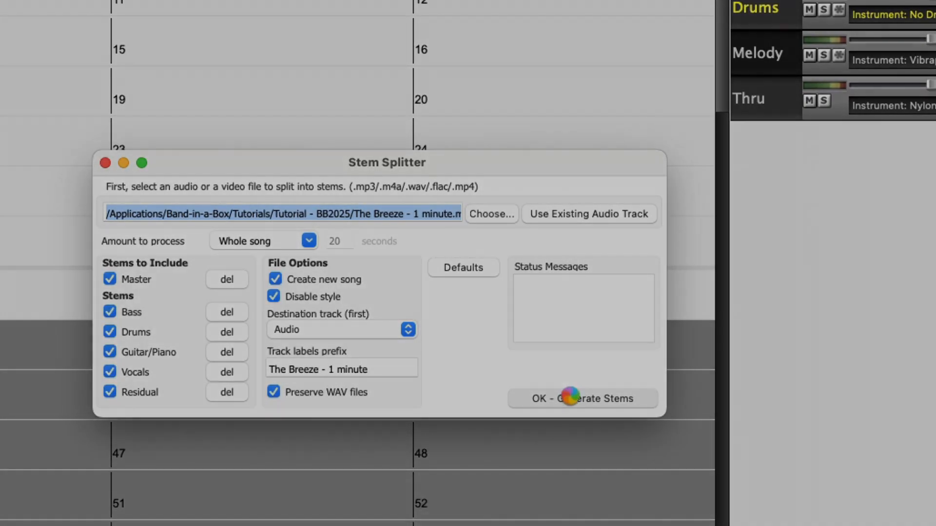
left_click(582, 399)
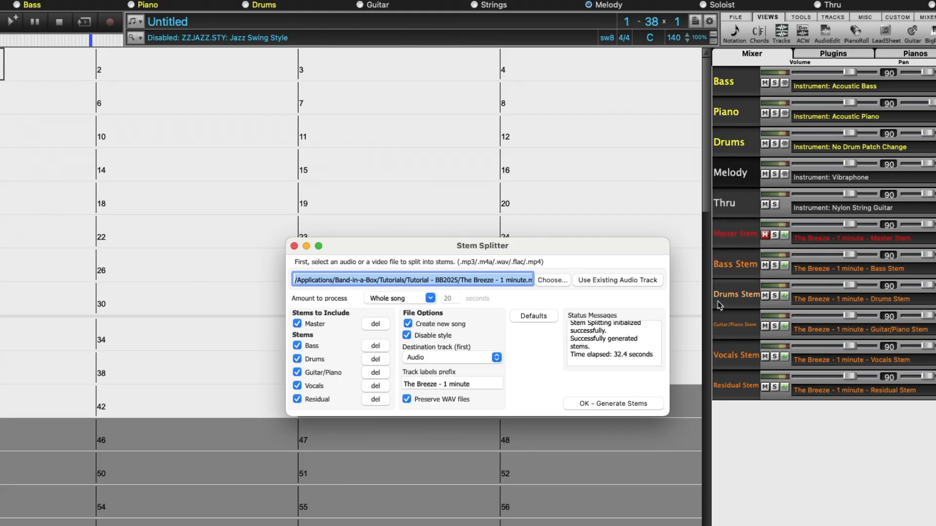
mouse_move(756, 363)
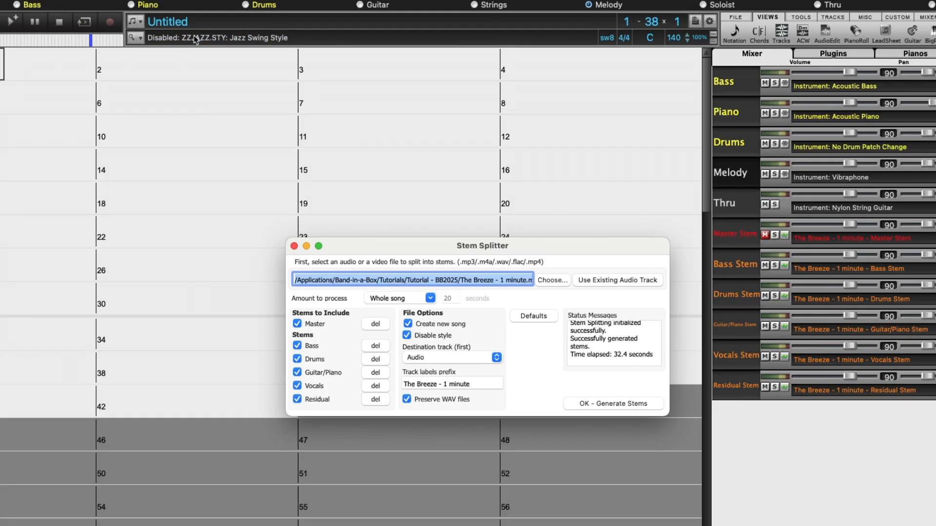
left_click(611, 403)
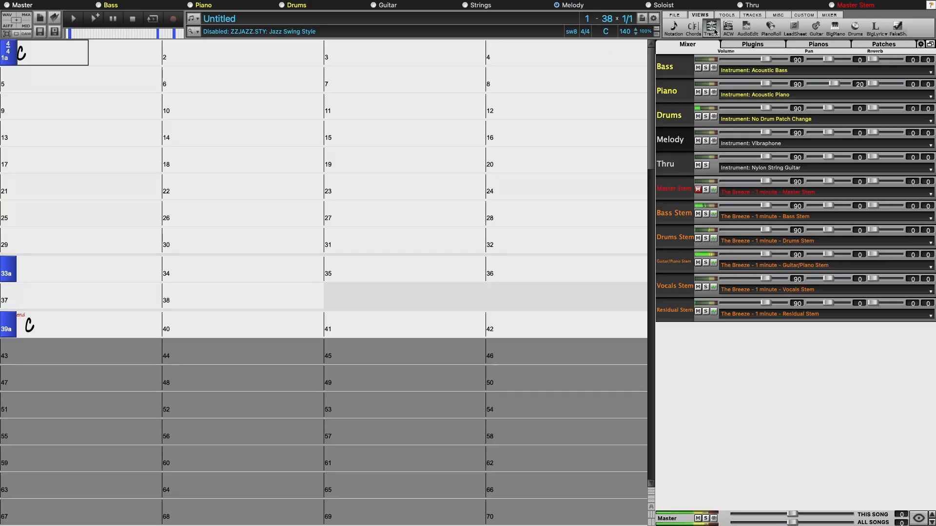
View The Breeze's six stem waveforms in the Tracks view and play through them
left_click(710, 27)
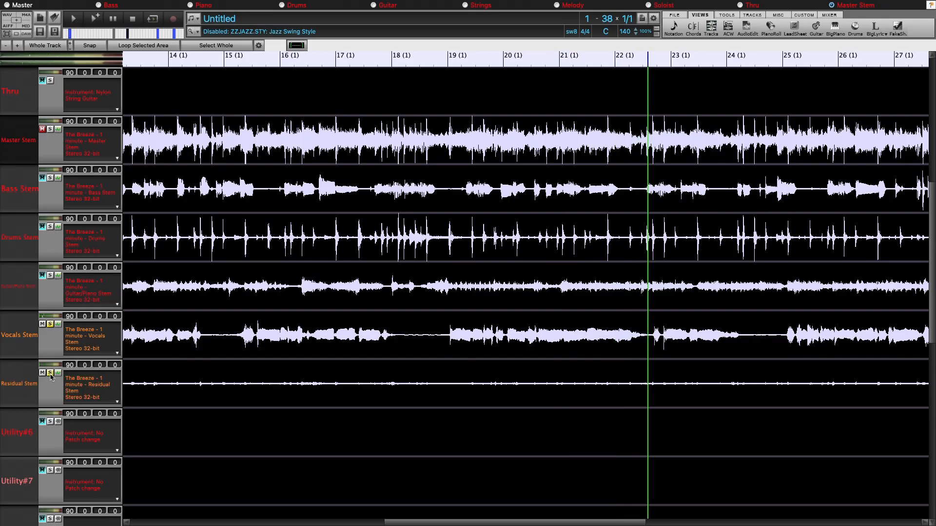
left_click(51, 323)
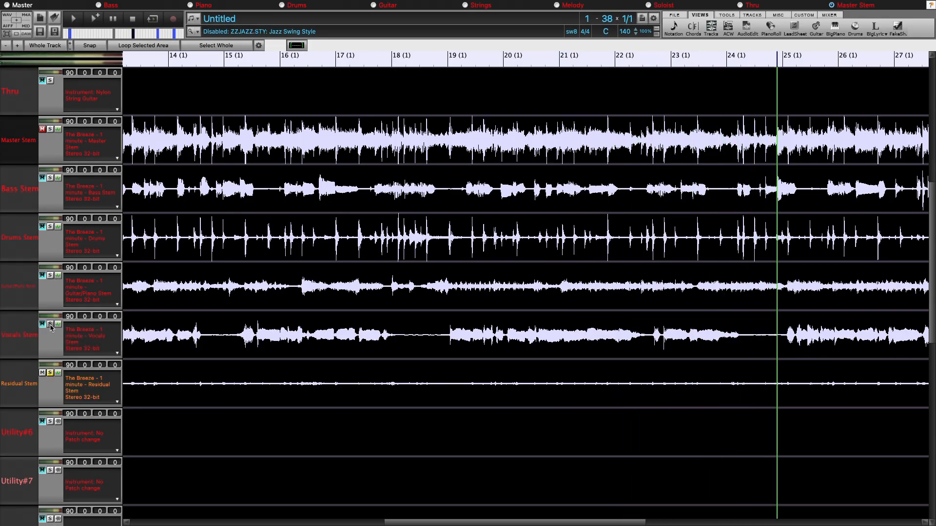
left_click(51, 324)
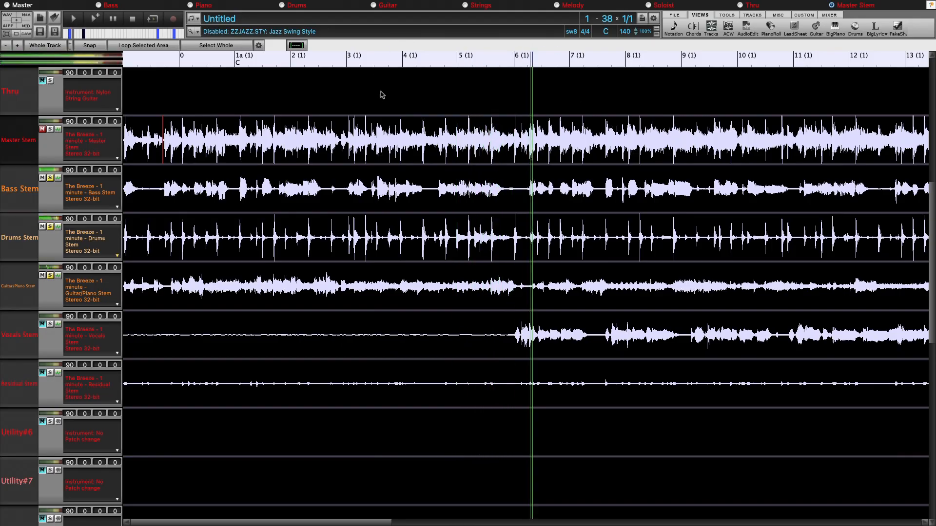
left_click(132, 19)
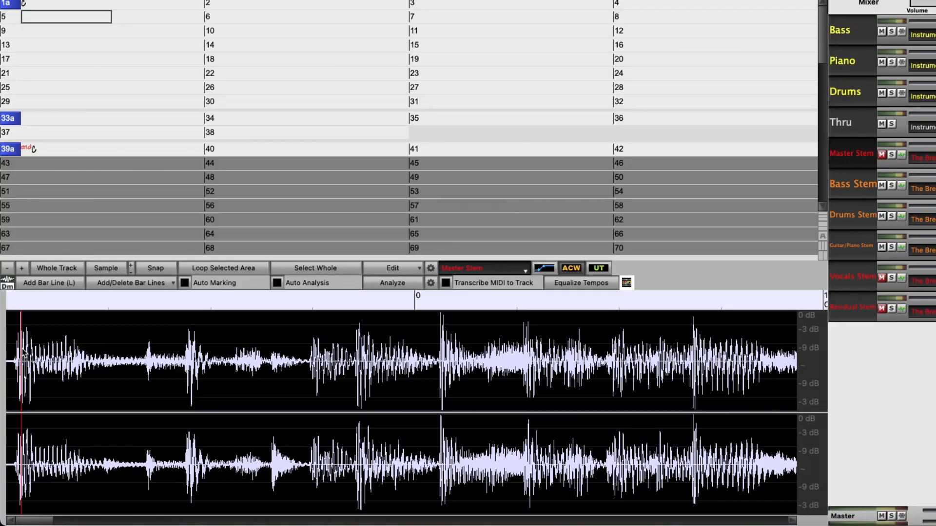
mouse_move(24, 326)
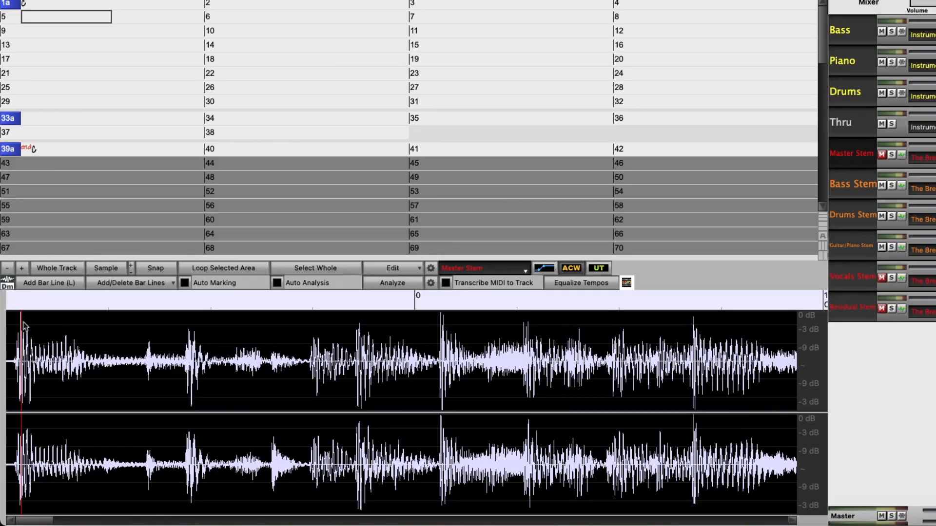
mouse_move(49, 282)
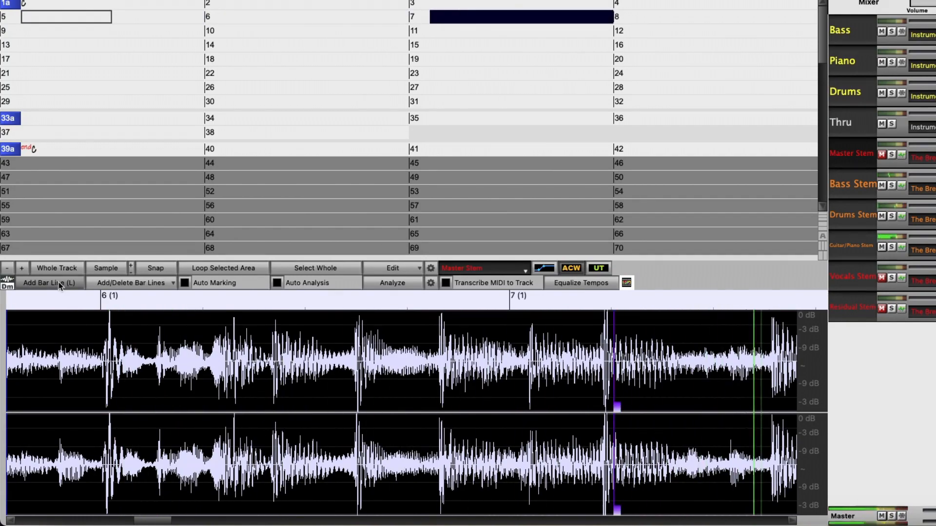
Scroll along the Master Stem waveform while adding bar lines toward bar 33
scroll("right", 3)
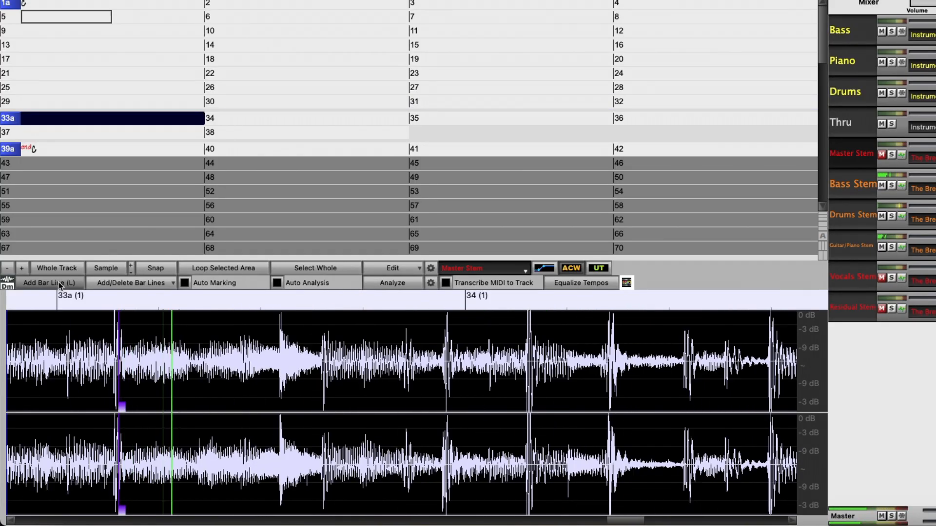
Add the final bar line on the Master Stem so bars show 84–86 bpm
left_click(316, 118)
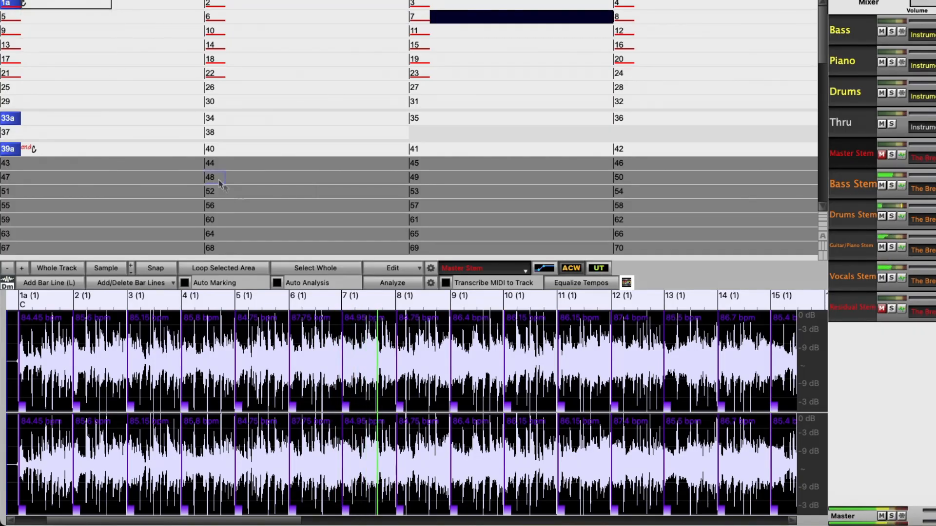
mouse_move(391, 283)
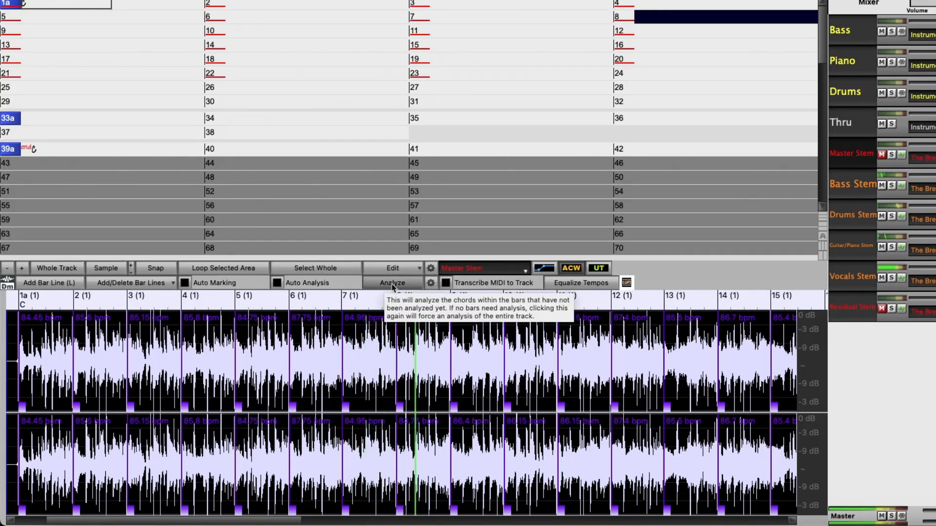
left_click(392, 282)
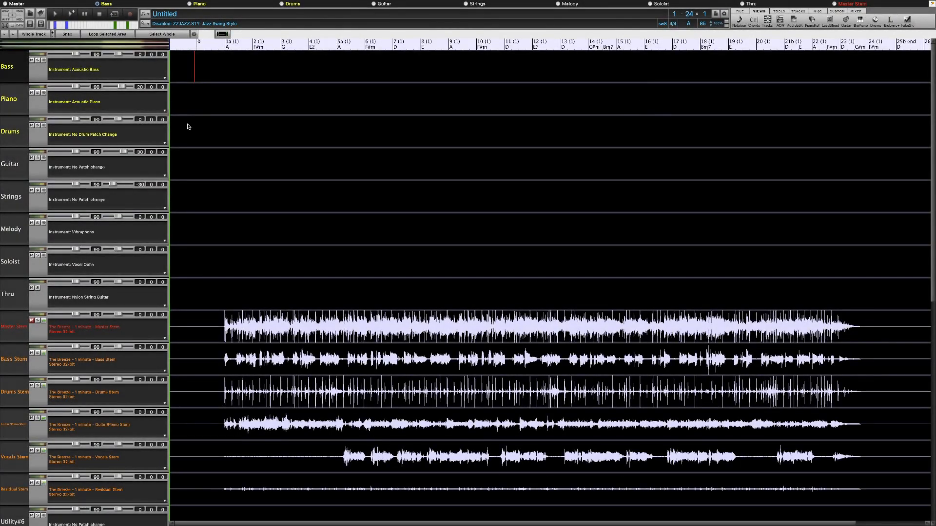
mouse_move(191, 120)
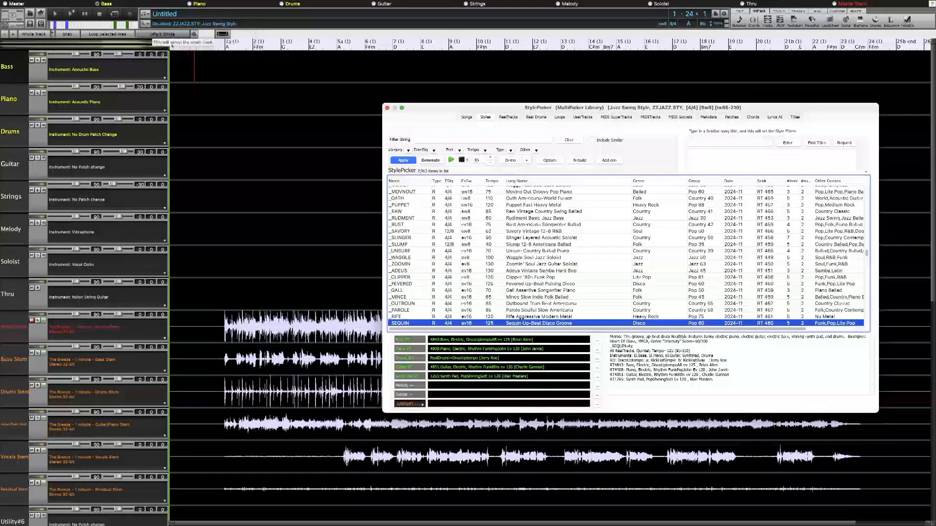
Filter StylePicker to 4/4 time, Even feel and tempo T=85
left_click(365, 127)
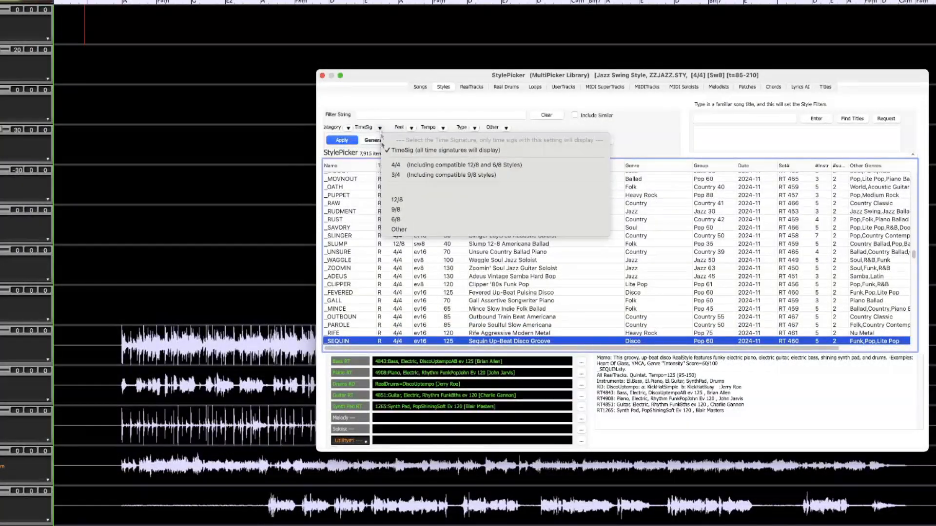
left_click(397, 165)
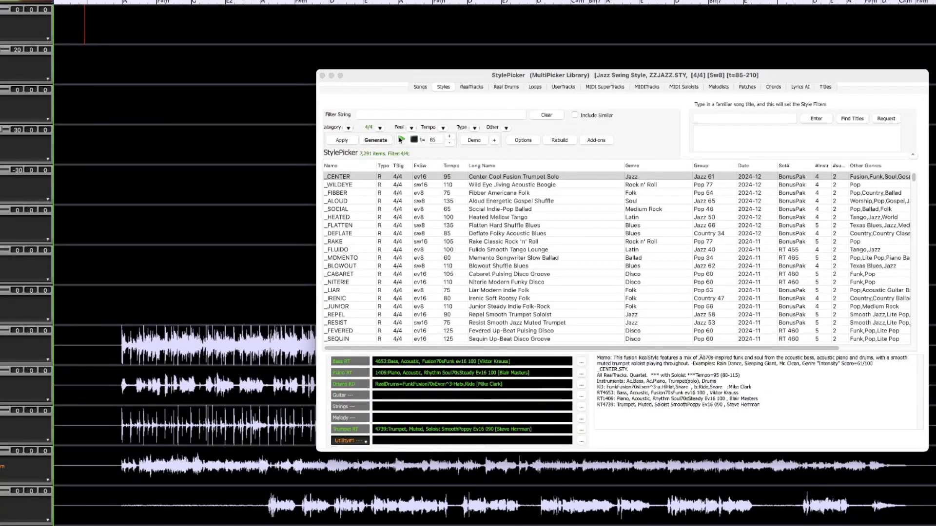
left_click(409, 128)
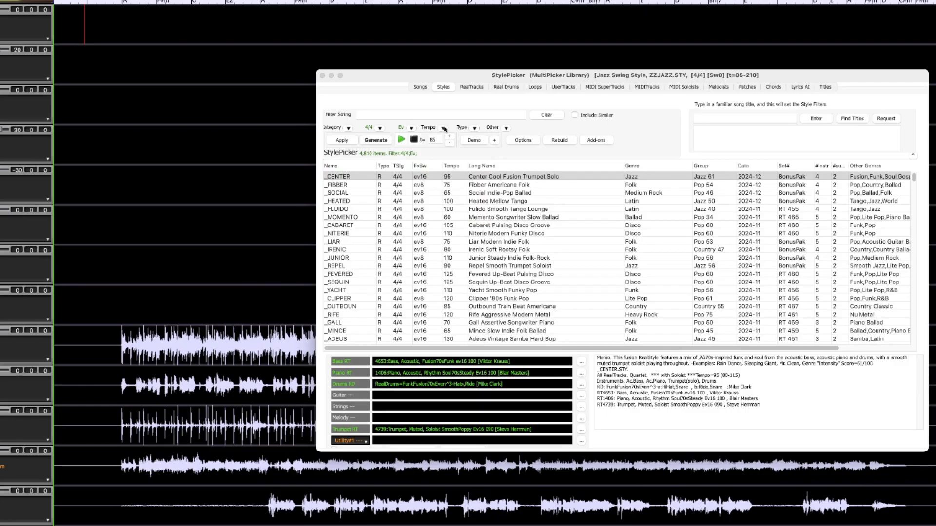
left_click(441, 127)
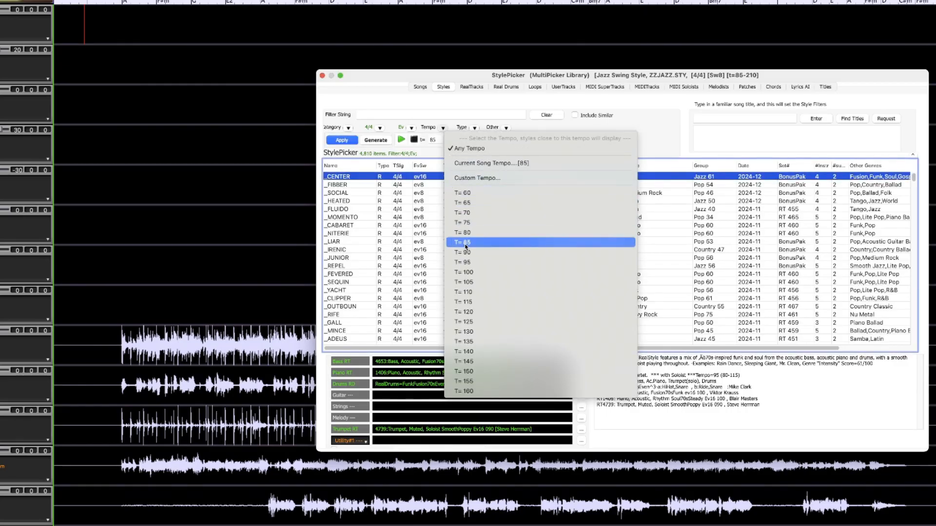
left_click(463, 241)
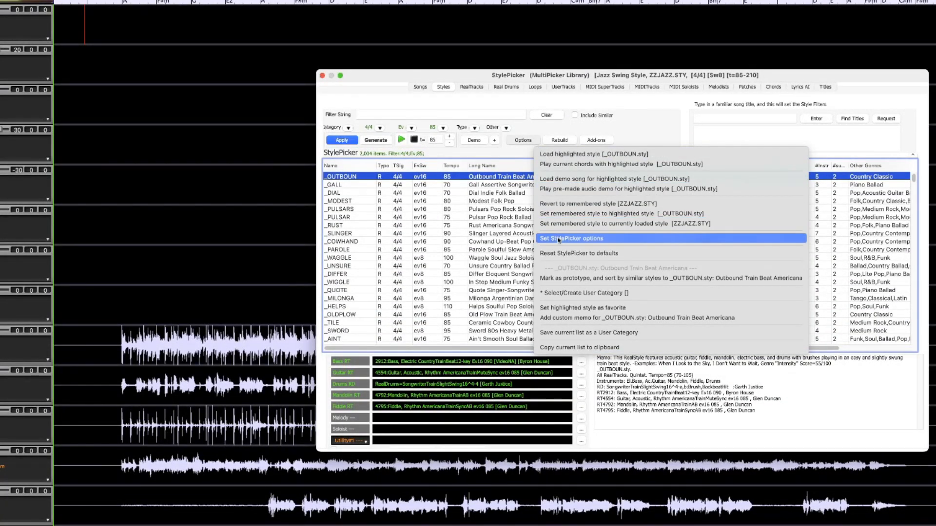
left_click(580, 239)
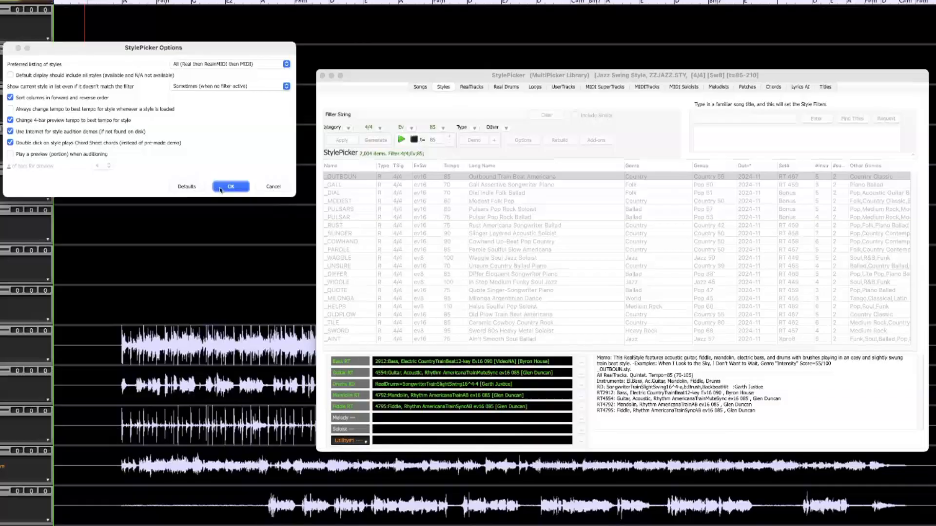
left_click(231, 187)
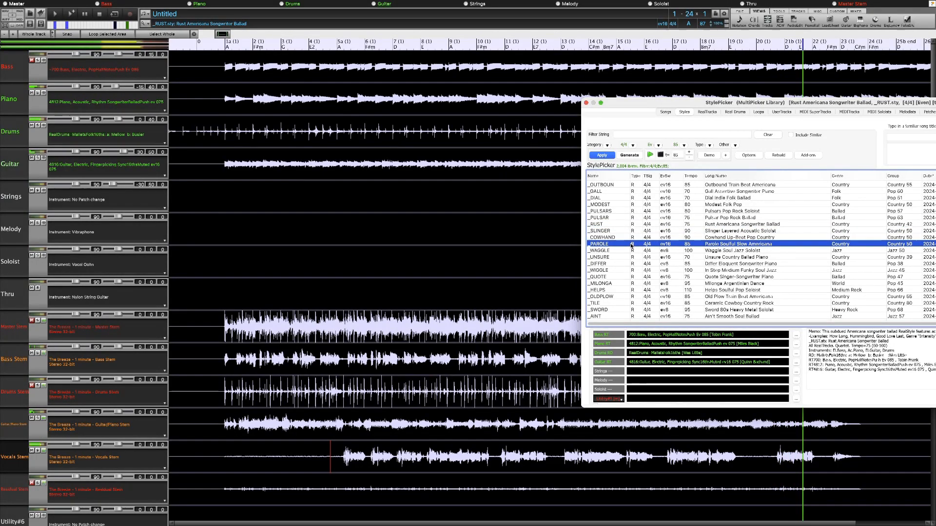
Select the _PAROLE Parole Soulful Slow Americana style for the stems
left_click(601, 155)
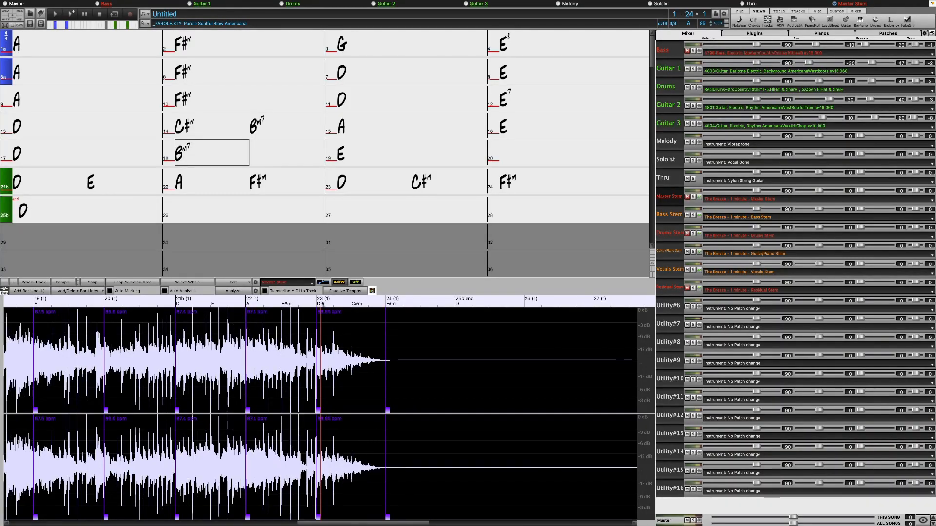
mouse_move(345, 291)
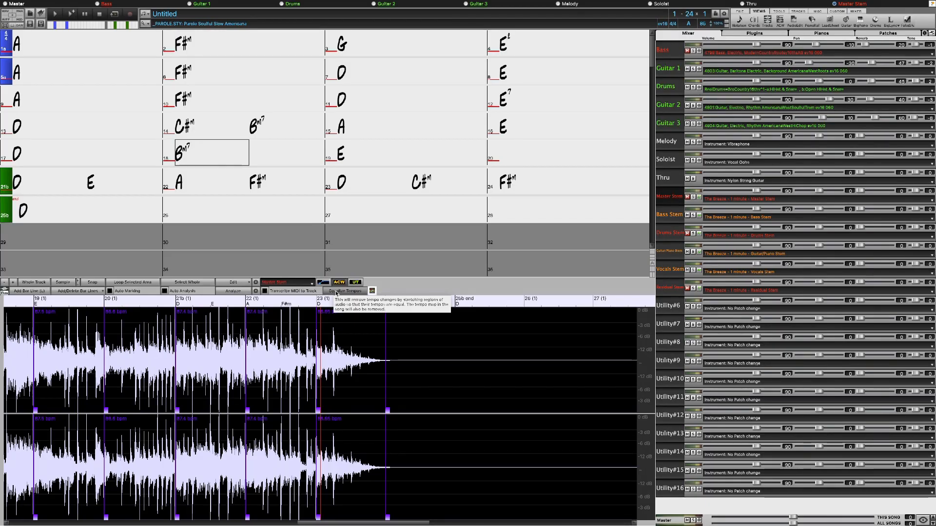
Press Equalize Tempos on the Master Stem to prompt for one song-wide tempo
left_click(345, 291)
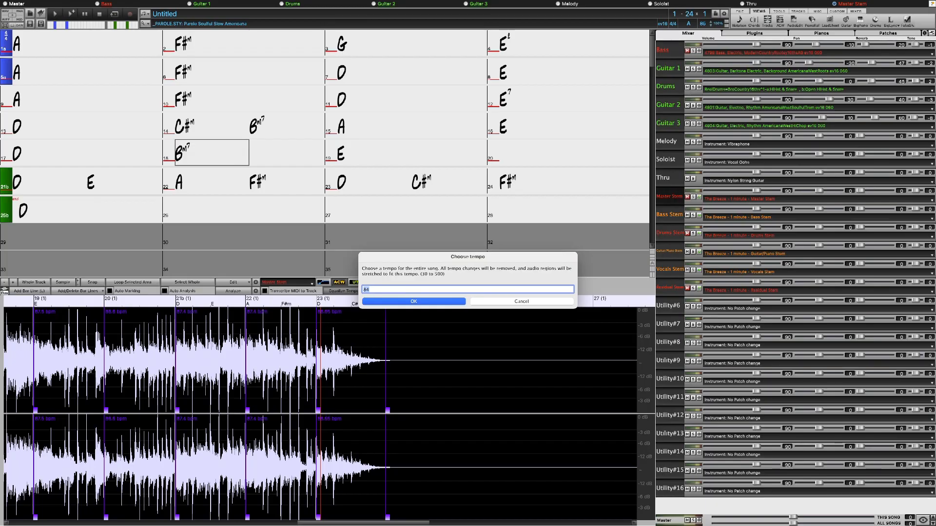
Change the tempo to 85 bpm and confirm, stretching the stem audio into even bars
type("5")
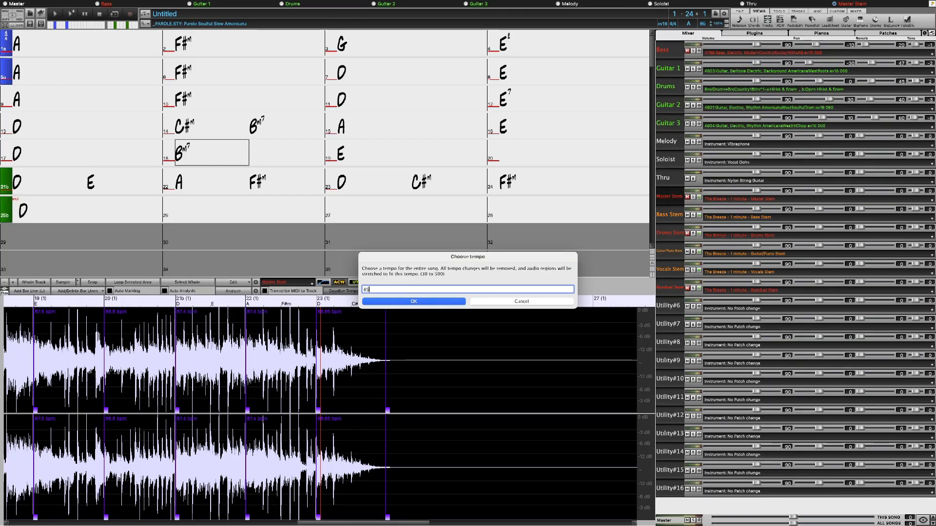
left_click(413, 301)
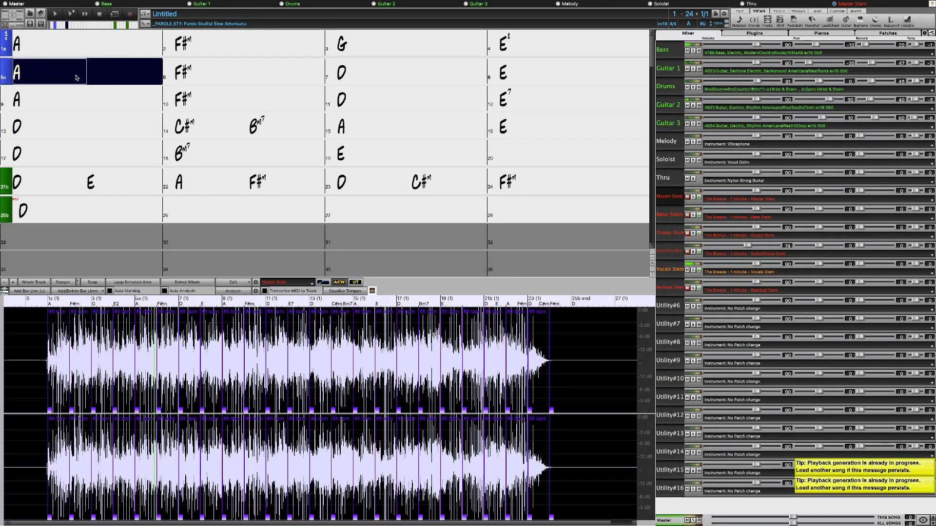
left_click(239, 72)
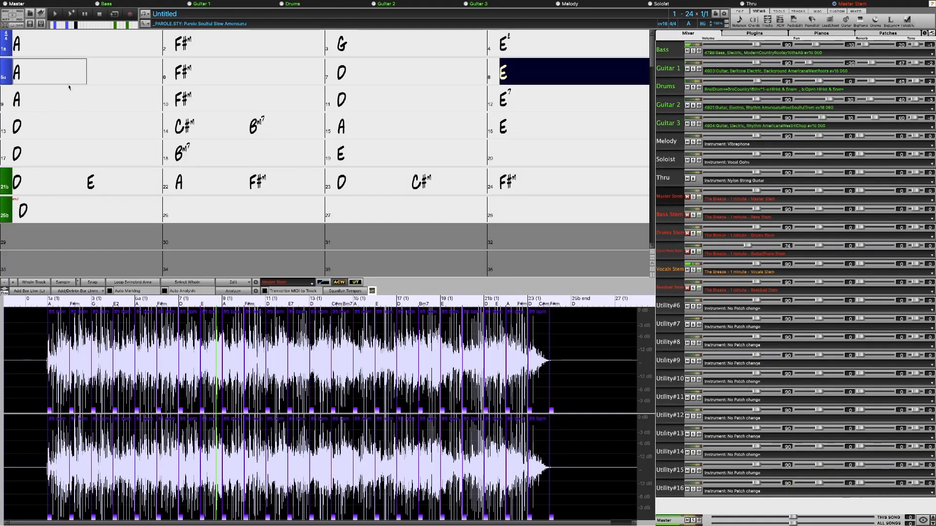
left_click(18, 99)
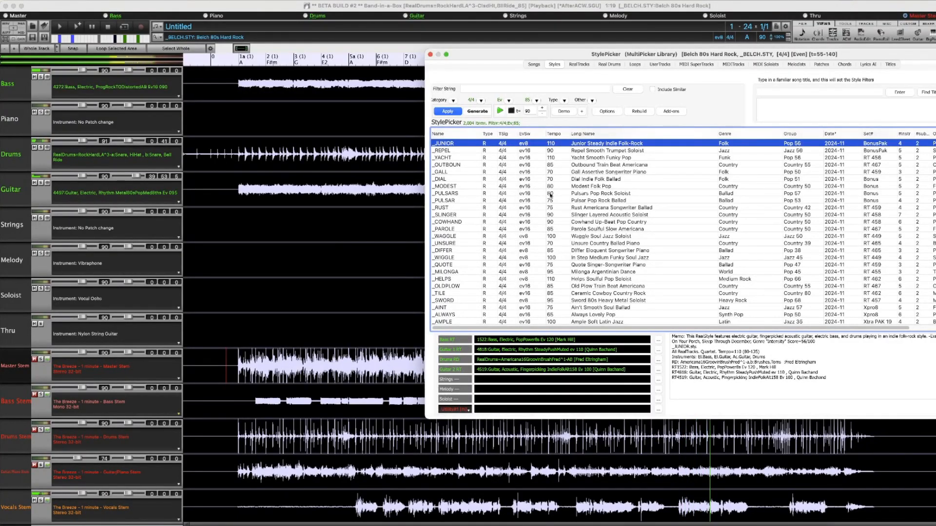
Scroll further down the filtered 4/4, 85 bpm style list with Belch 80s Hard Rock loaded
scroll("down", 3)
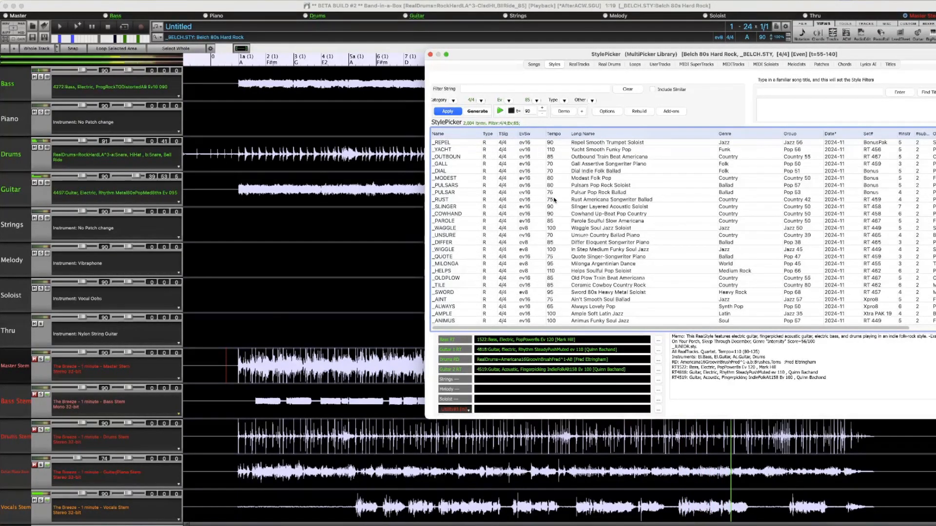
scroll("down", 3)
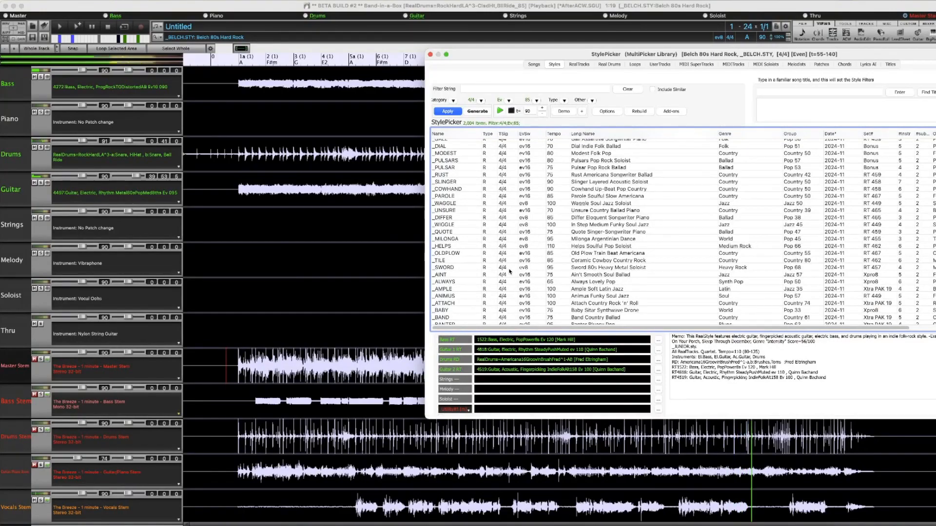